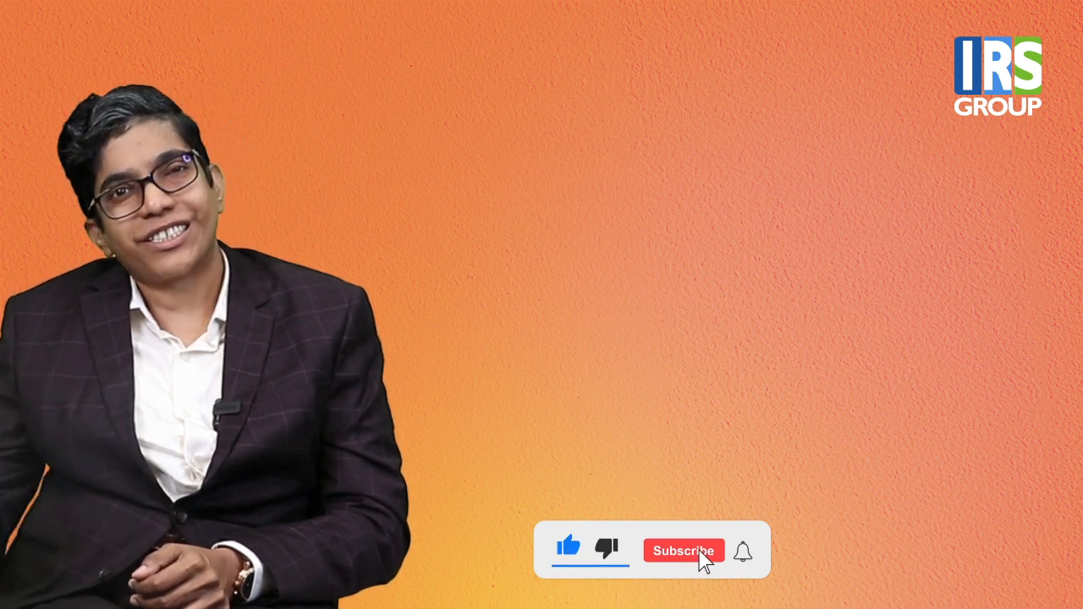
pyautogui.click(684, 550)
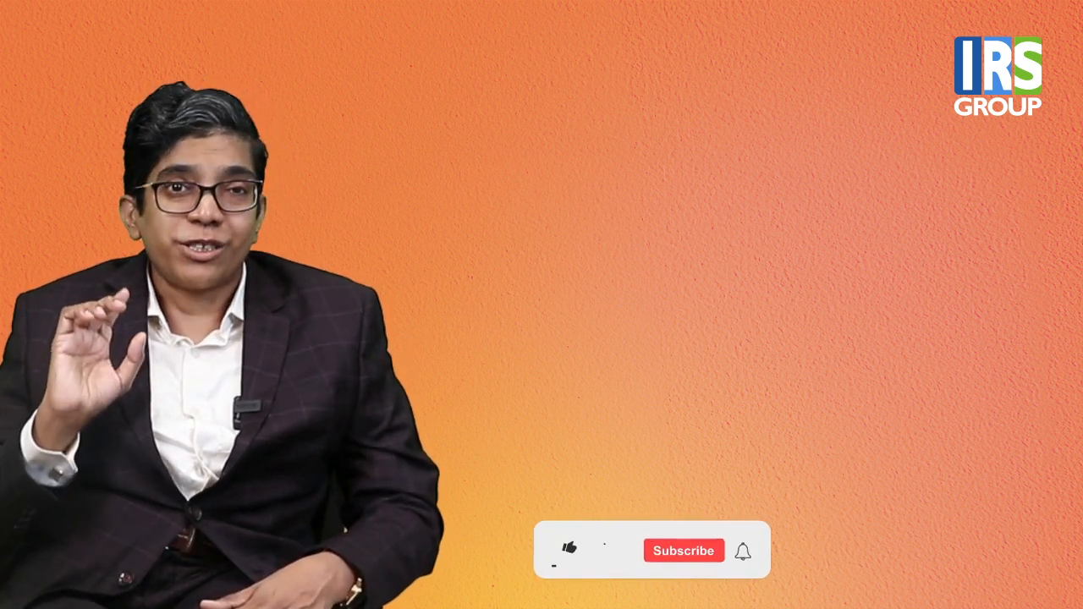
pyautogui.click(571, 550)
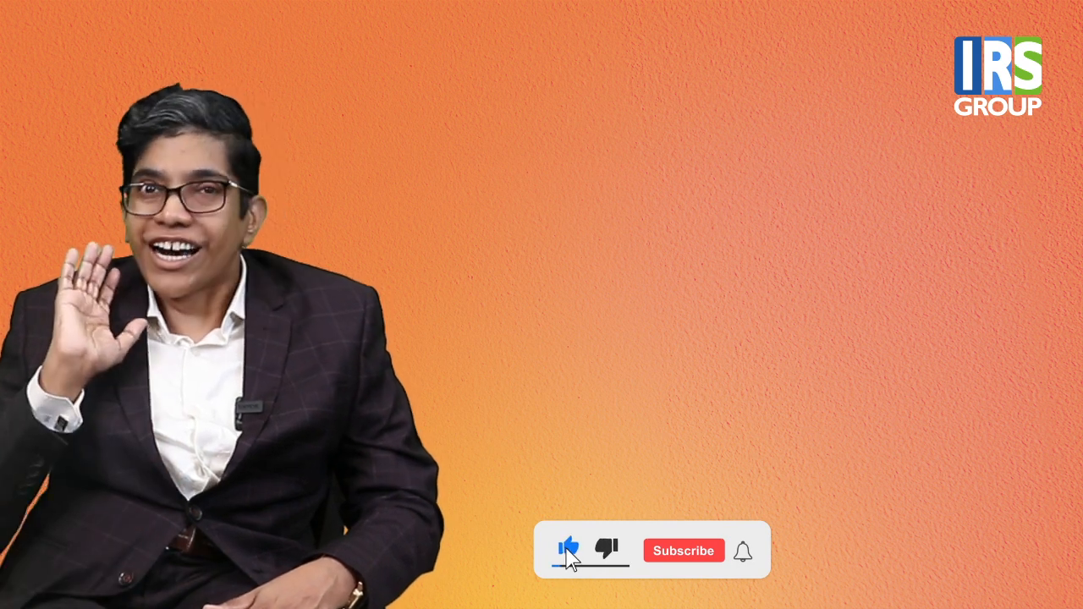
pyautogui.click(684, 550)
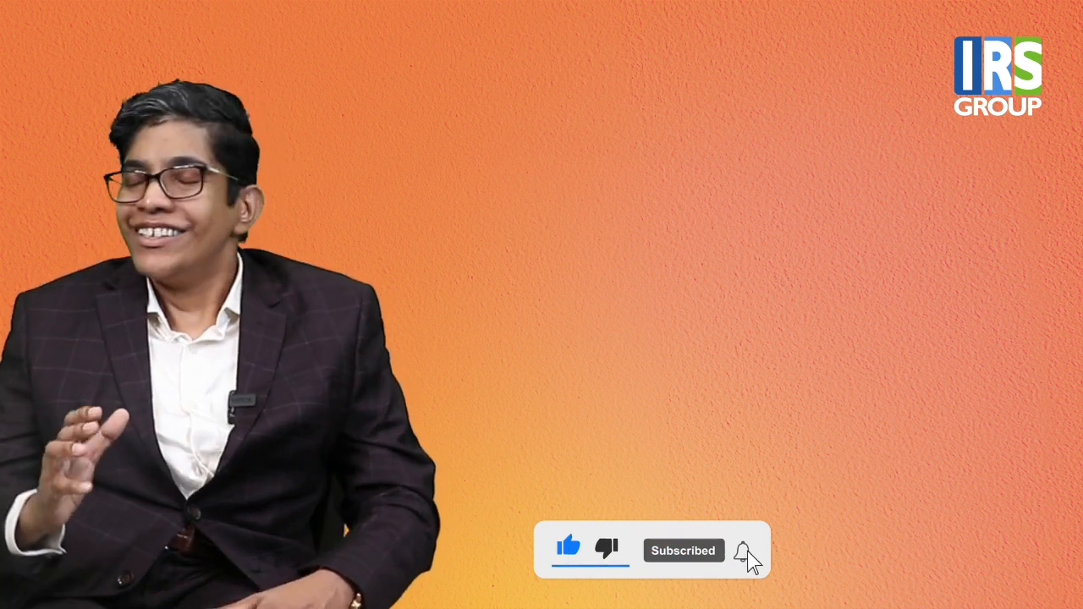